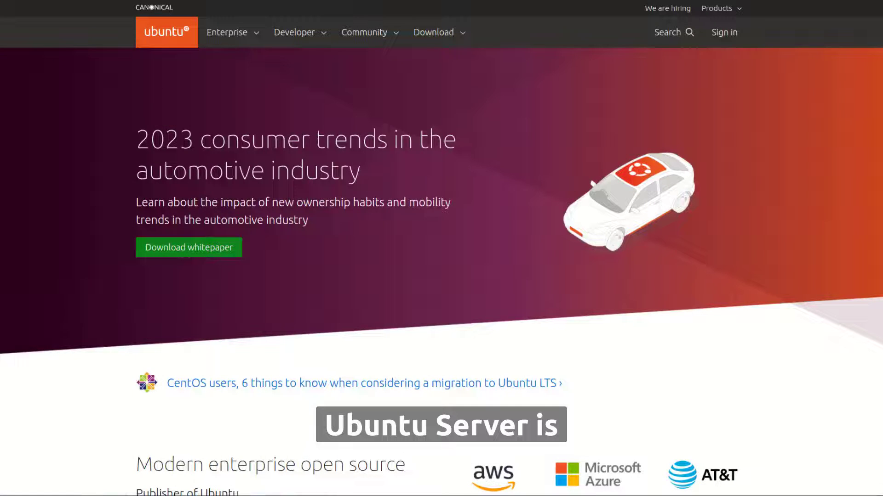
- Browse the Ubuntu homepage and its Community and Download menus, then reach the Get Ubuntu Server page
scroll(down, 3)
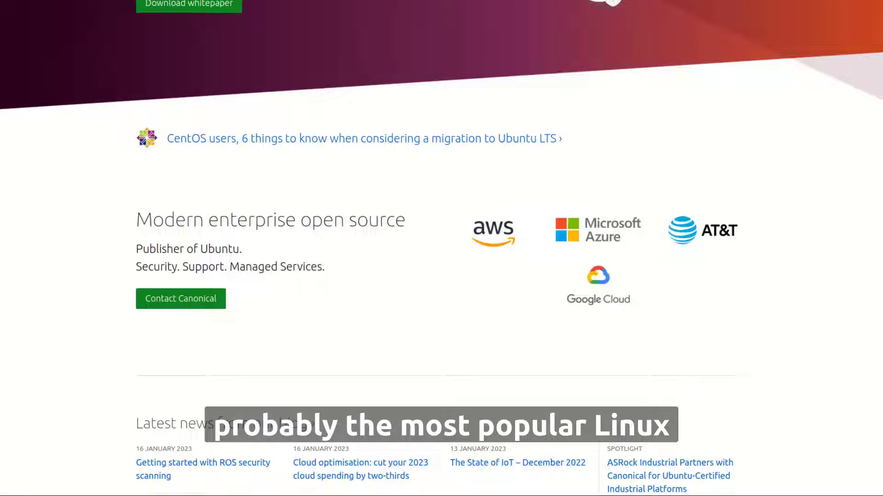
scroll(down, 3)
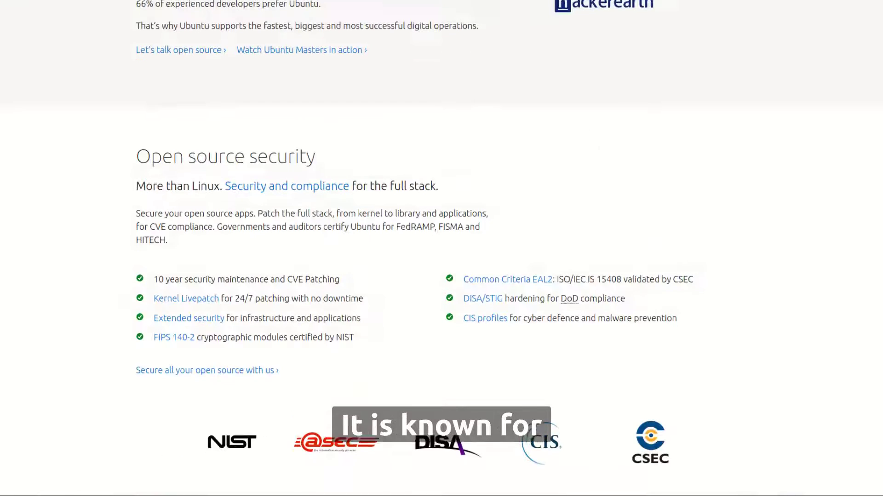
scroll(up, 3)
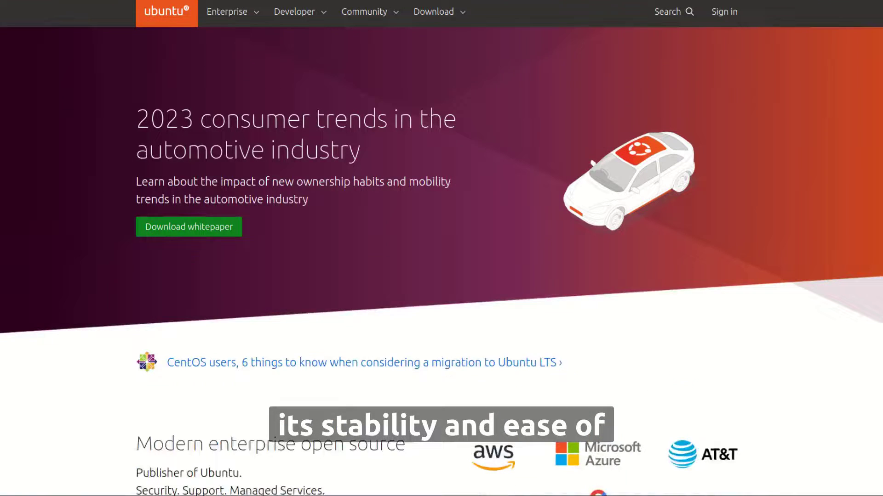
scroll(up, 3)
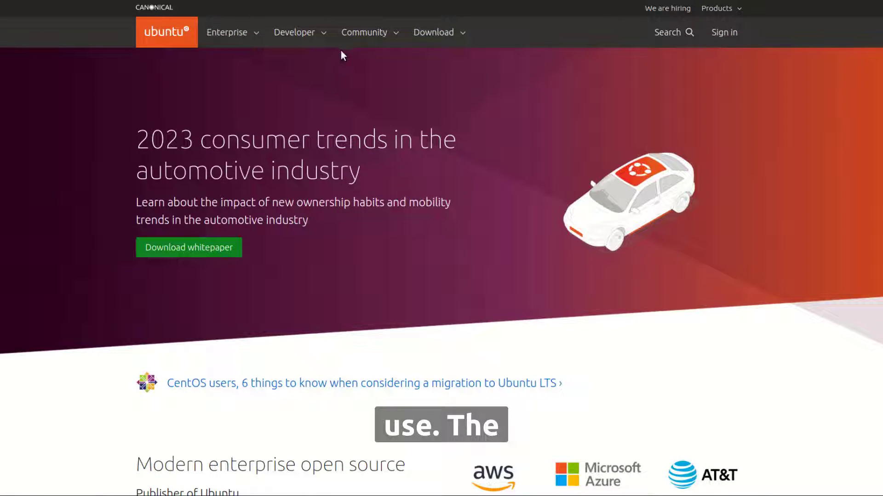
click(365, 32)
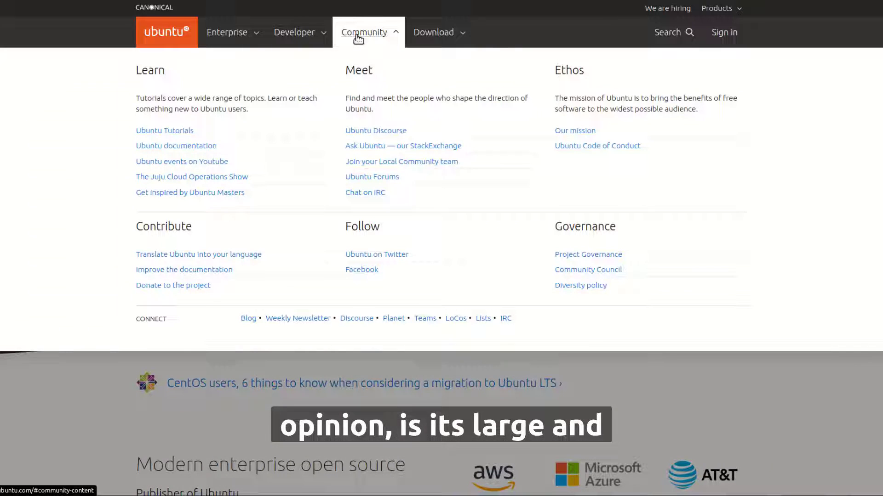
click(434, 32)
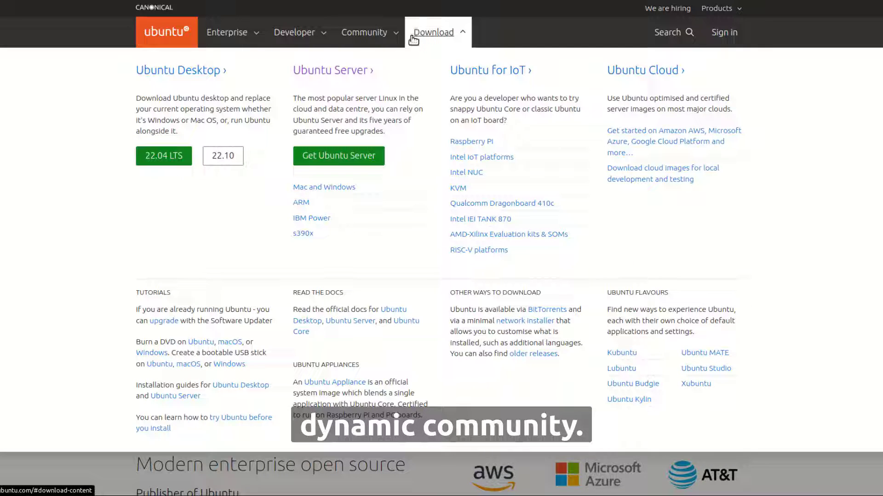
click(339, 156)
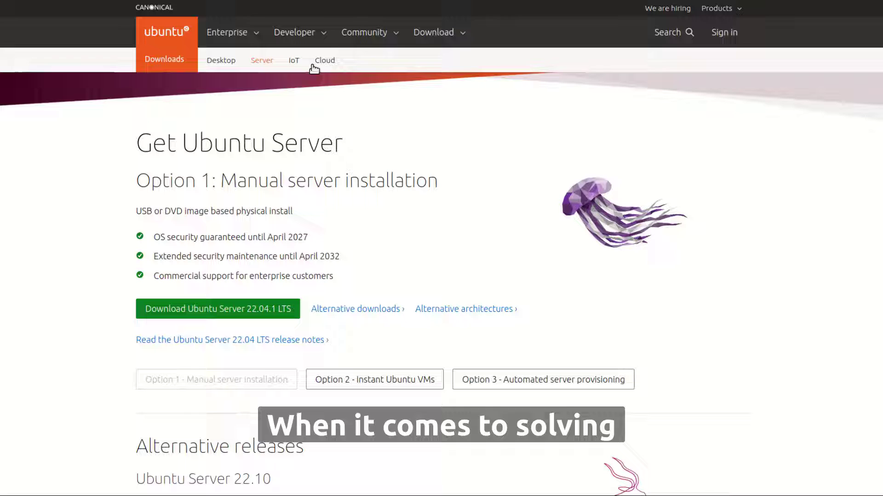
scroll(down, 3)
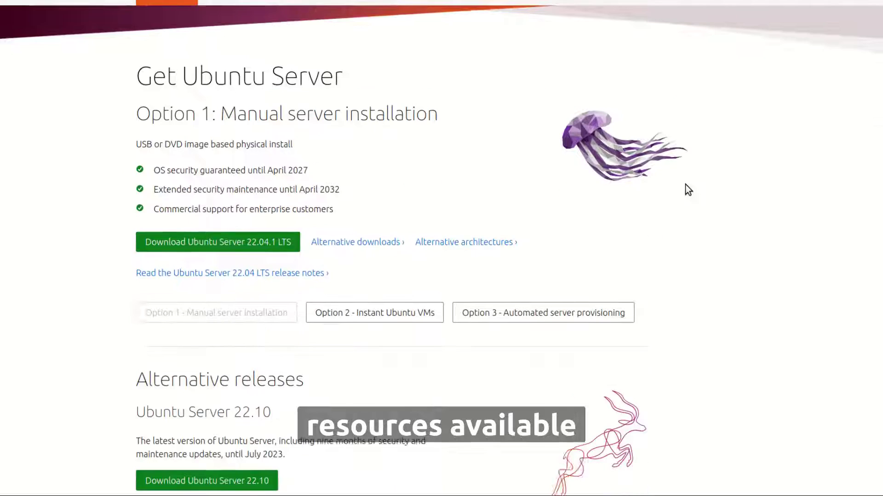
scroll(down, 3)
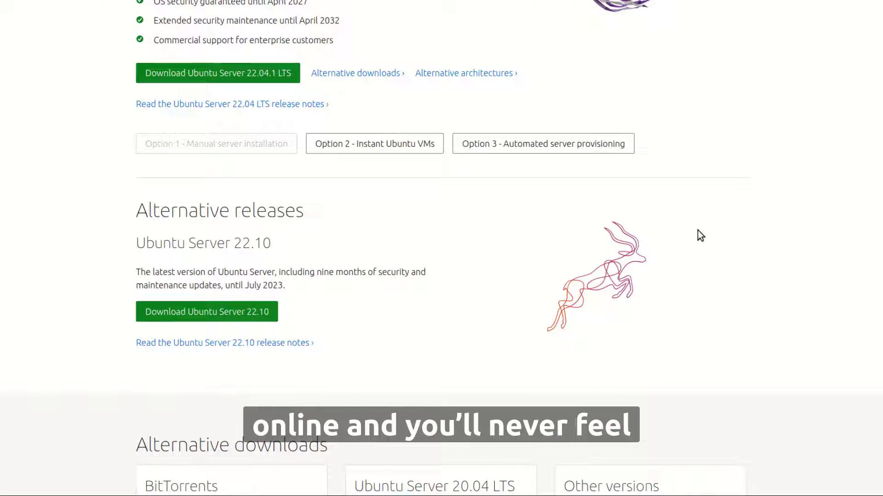
scroll(down, 3)
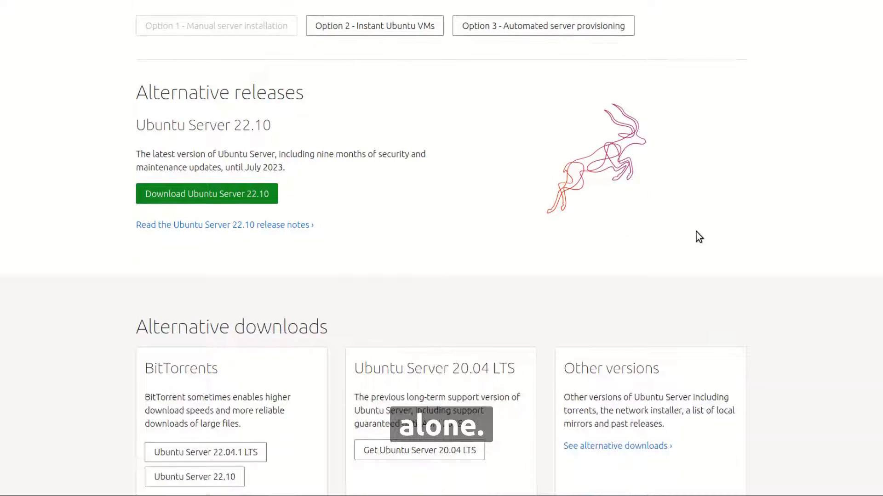
scroll(up, 3)
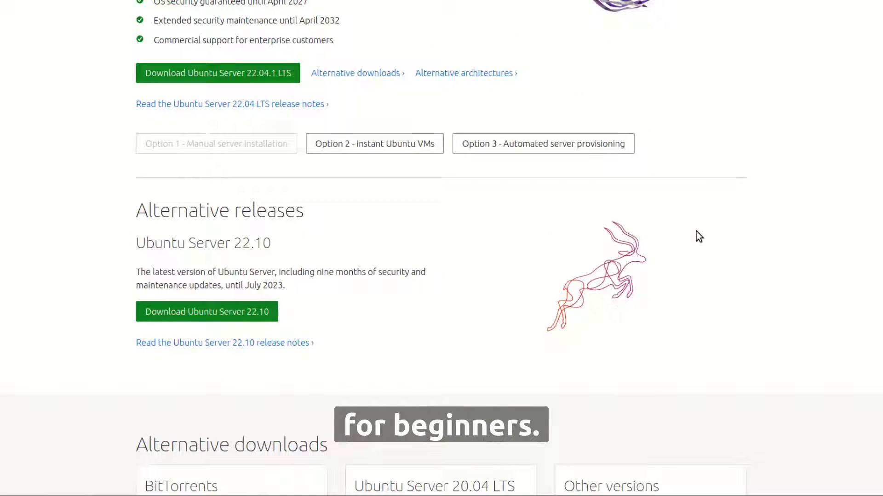
scroll(up, 3)
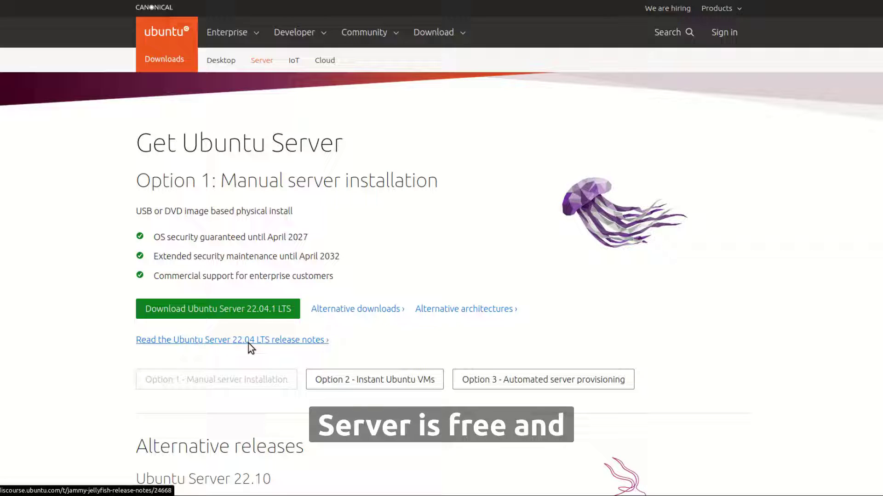
click(232, 340)
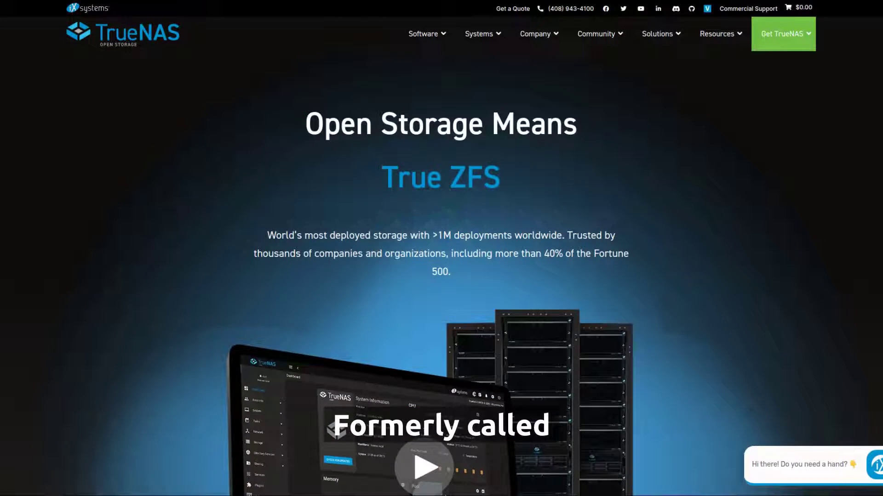
- Browse the TrueNAS home page's edition cards, then go to TrueNAS CORE via the Software menu
scroll(down, 3)
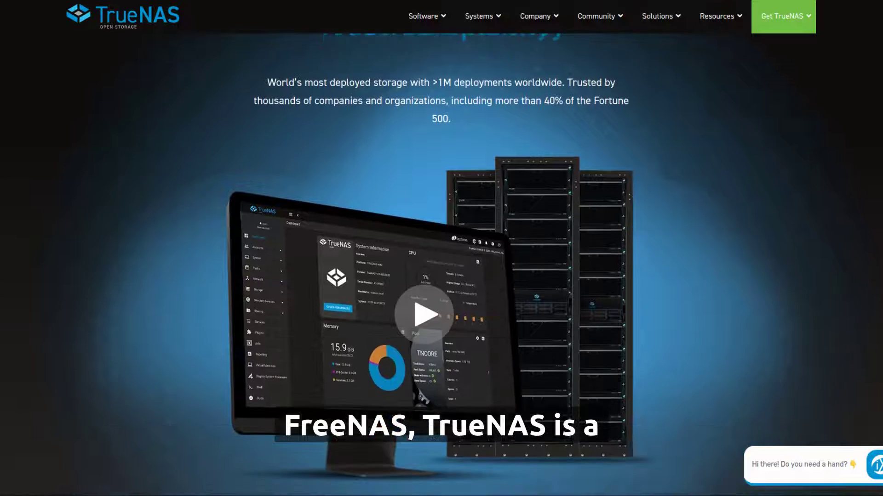
scroll(down, 3)
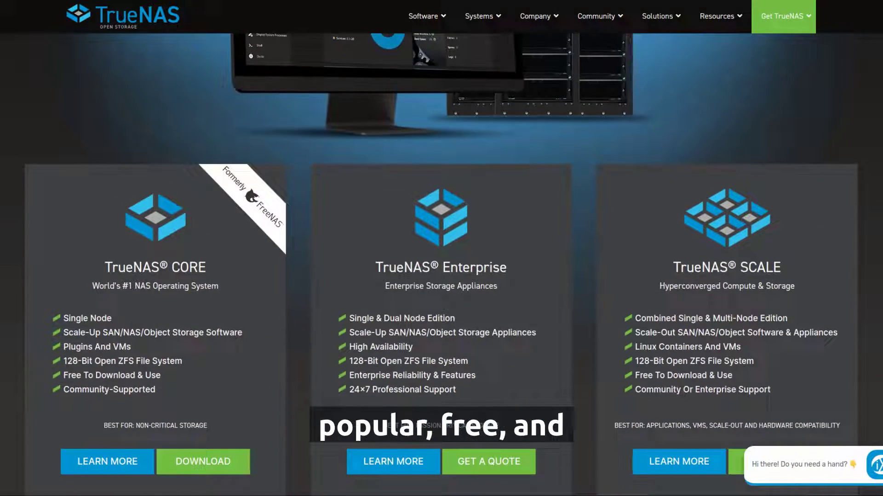
scroll(down, 3)
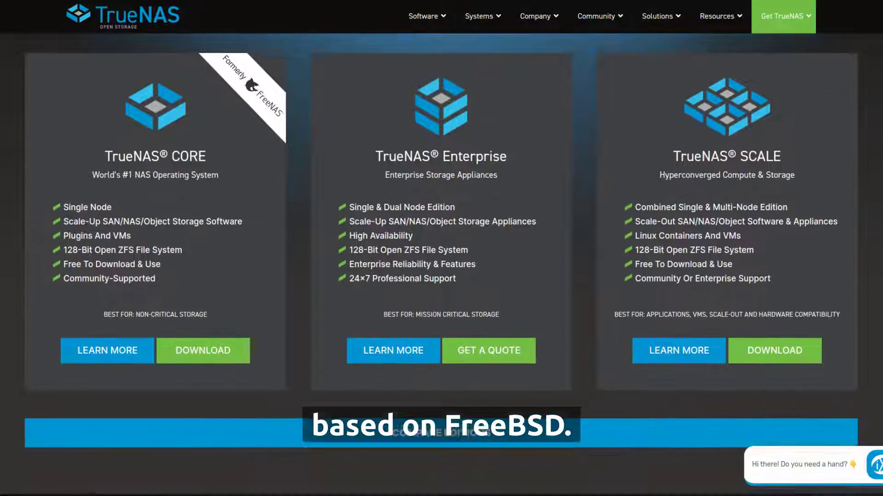
scroll(down, 3)
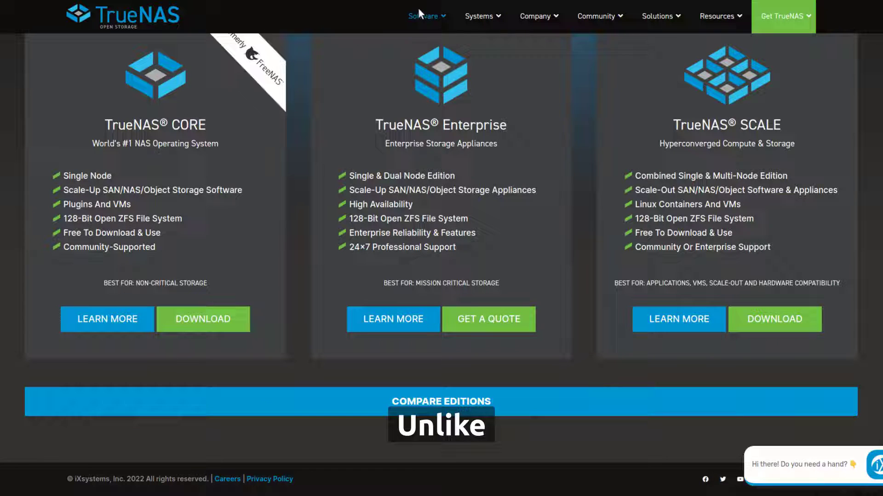
click(423, 16)
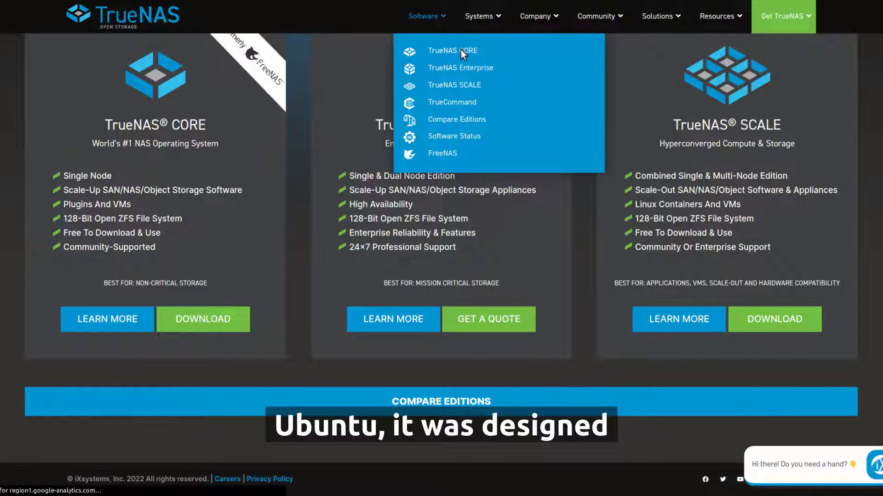
click(452, 51)
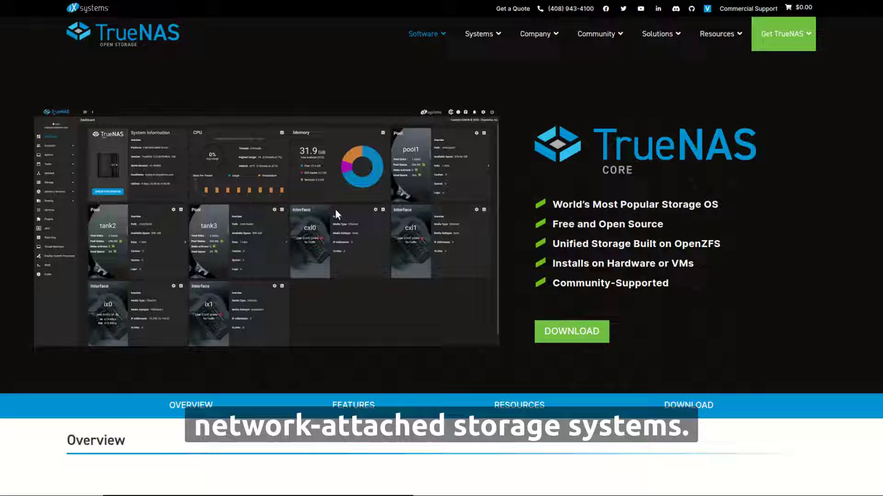
- Scroll through the TrueNAS CORE feature highlights, then move on to the Windows Server website
scroll(down, 3)
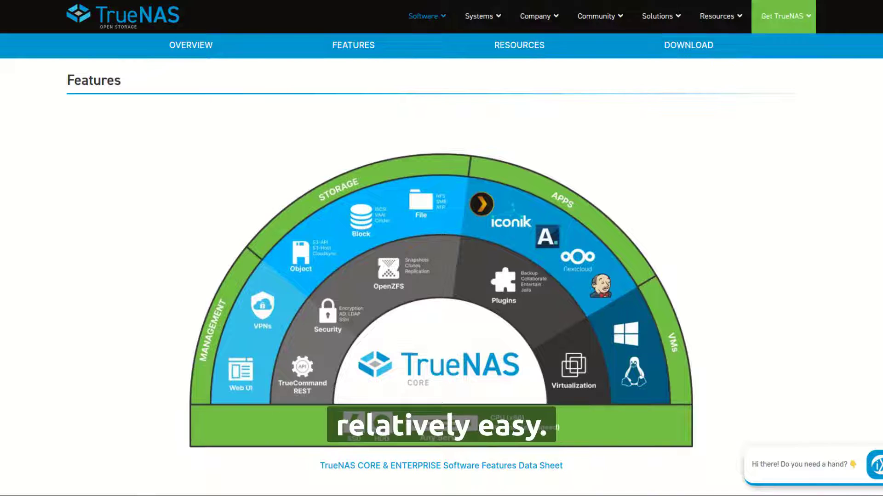
scroll(down, 3)
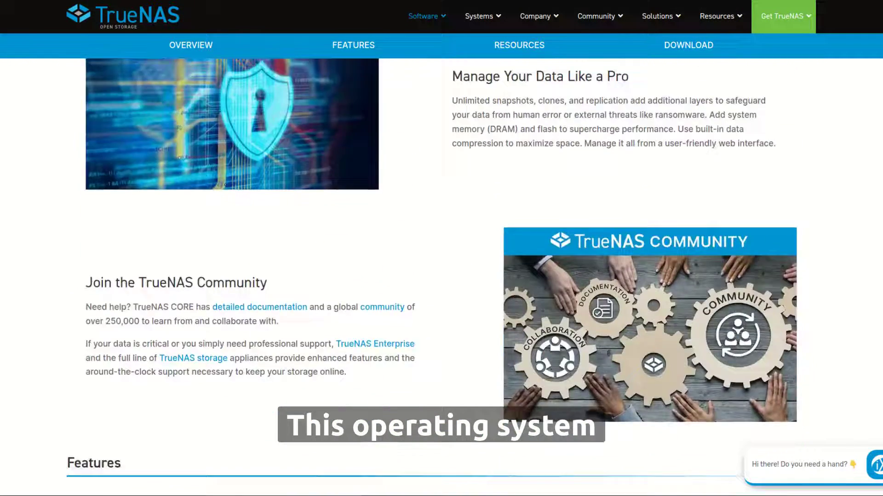
scroll(up, 3)
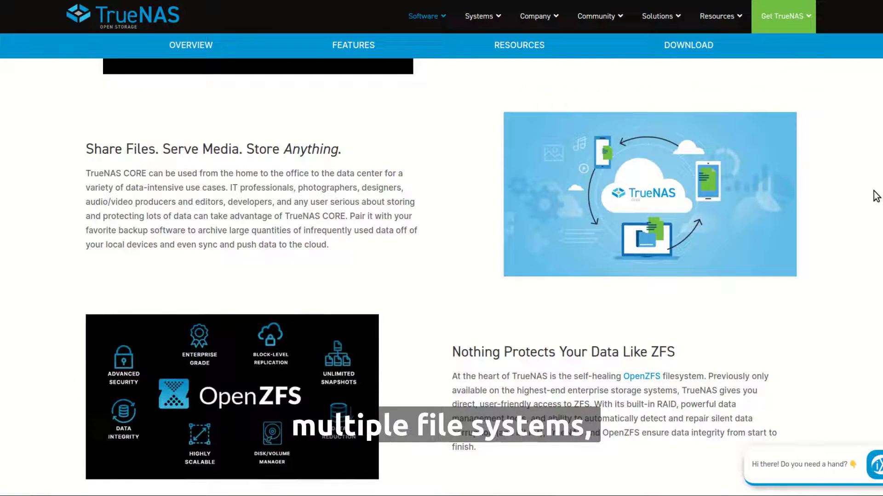
scroll(up, 3)
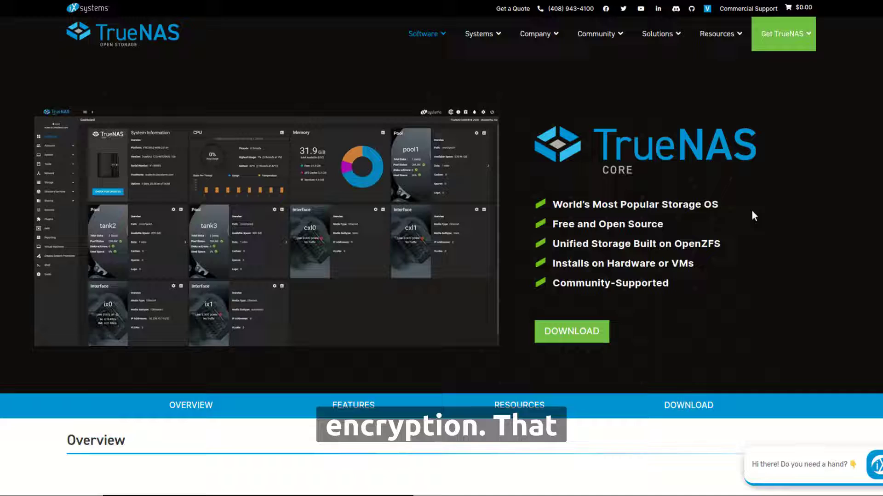
click(571, 331)
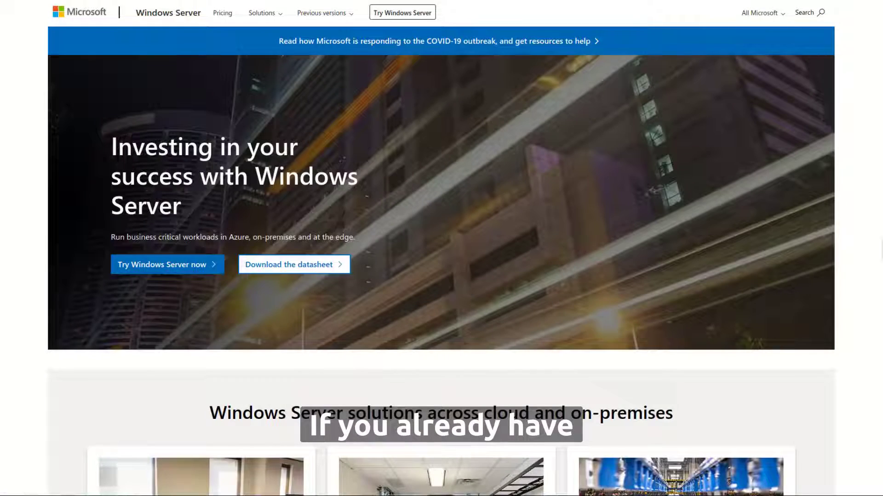
- View the Application Hosting, Network infrastructure and File Server use cases, then open the hybrid file services article
scroll(down, 3)
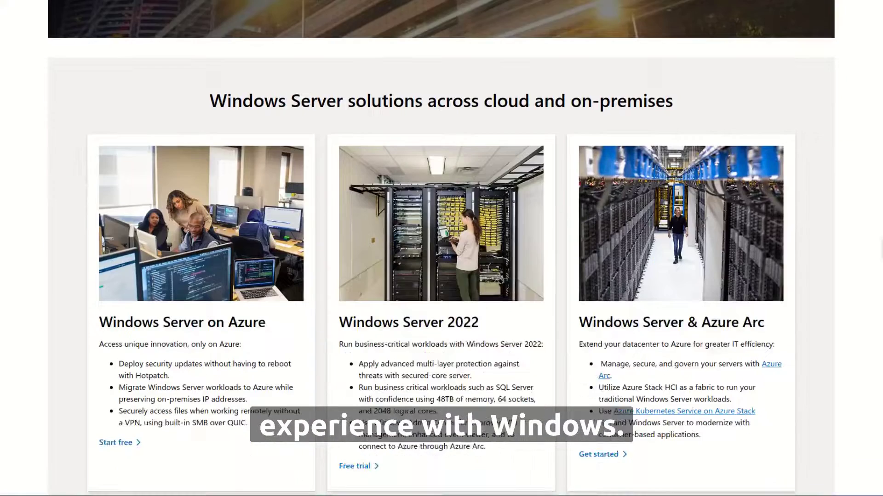
scroll(down, 3)
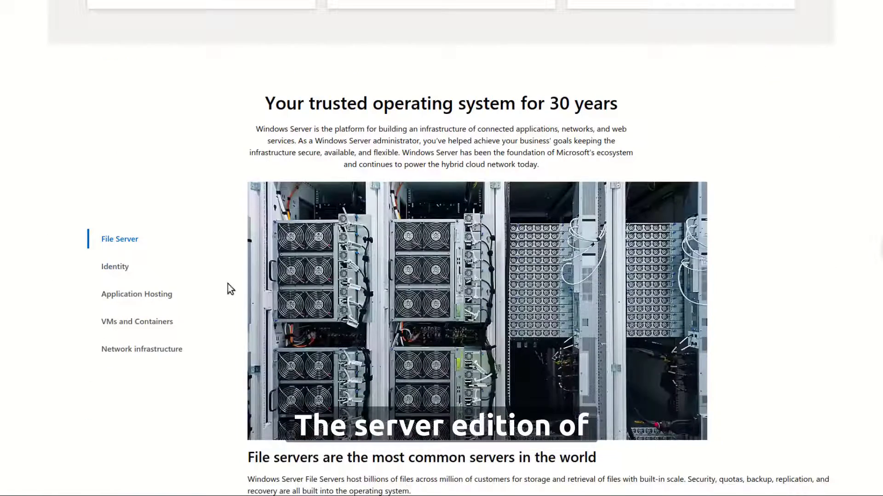
click(136, 294)
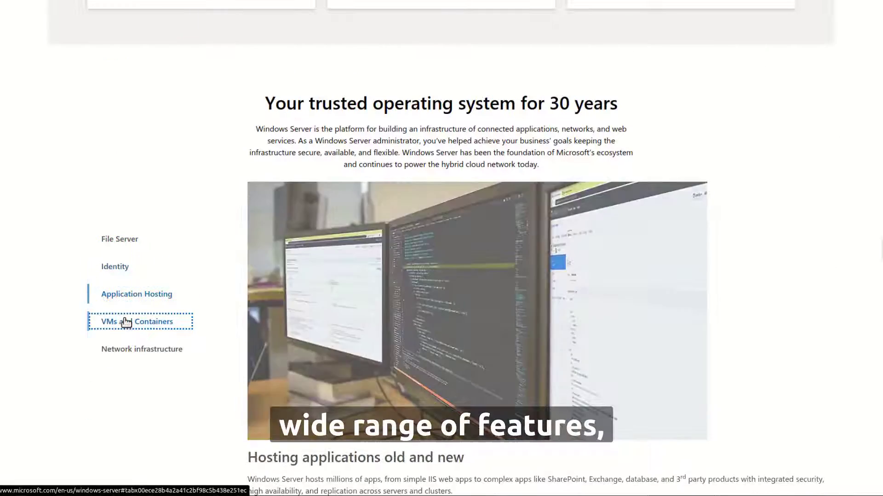
click(141, 349)
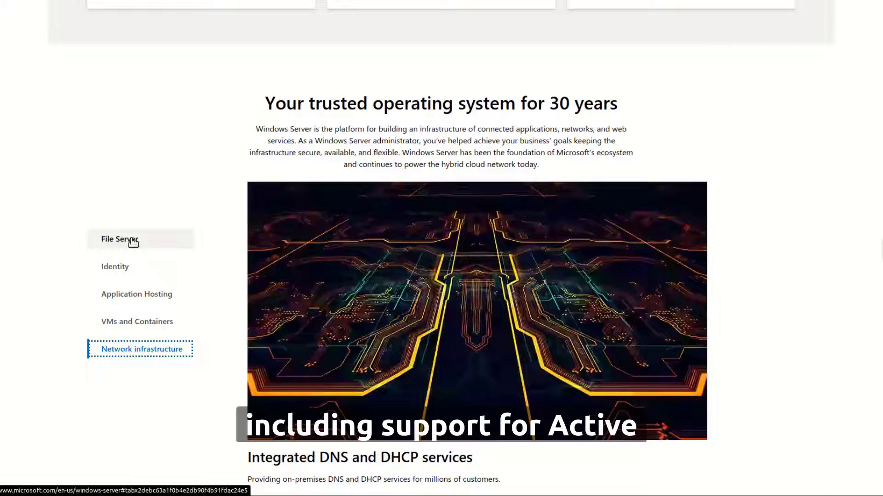
click(120, 238)
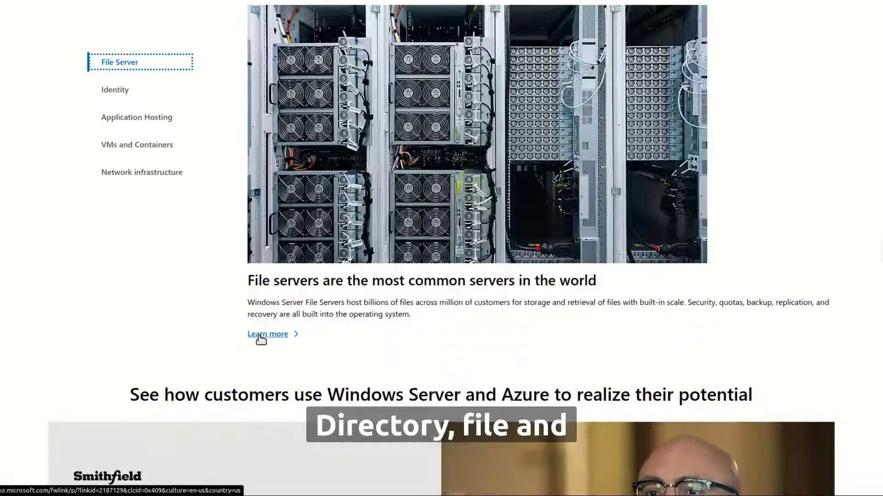
click(266, 334)
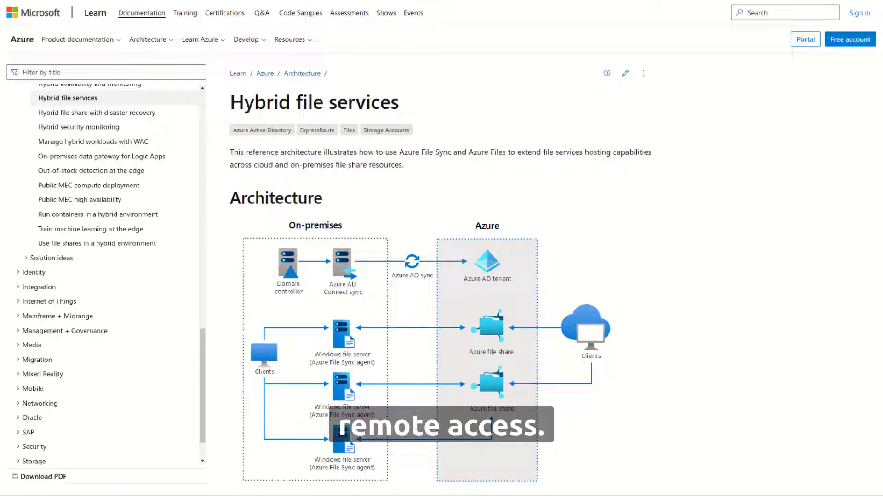
scroll(down, 3)
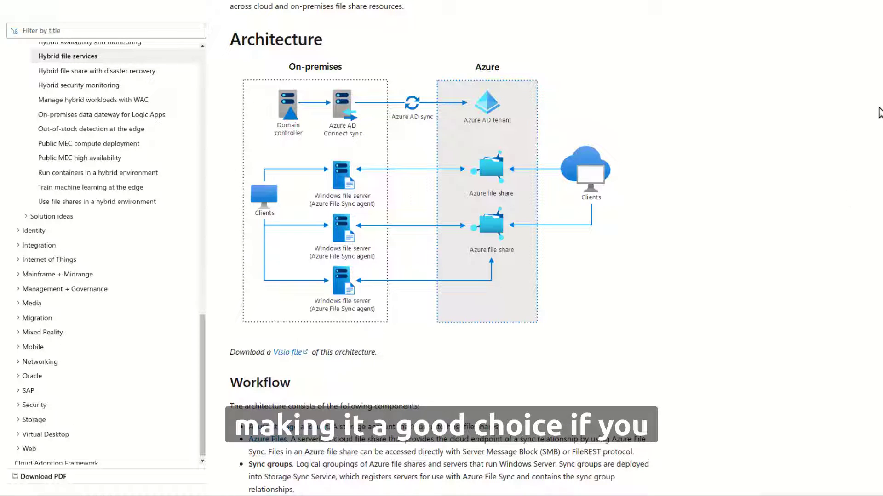
scroll(down, 3)
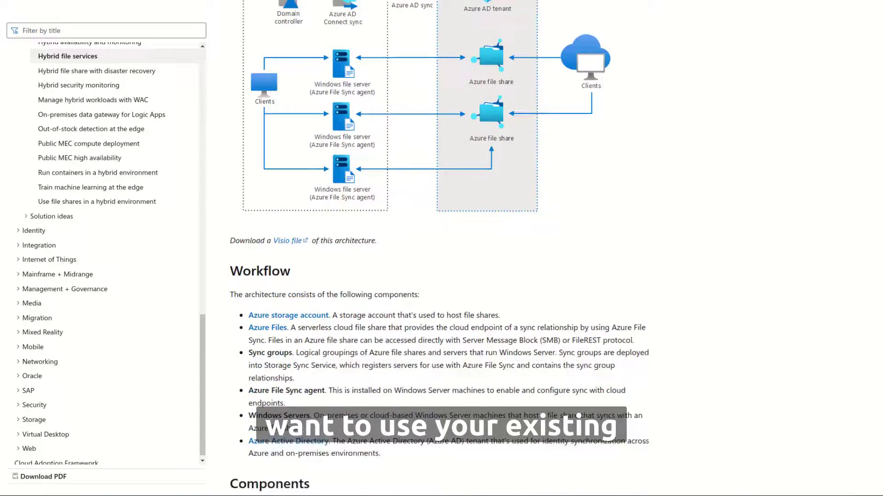
scroll(down, 3)
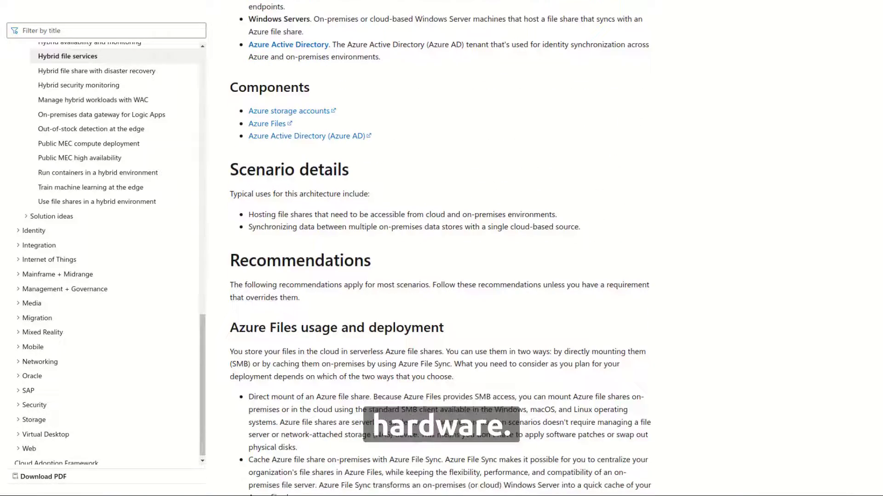
scroll(down, 3)
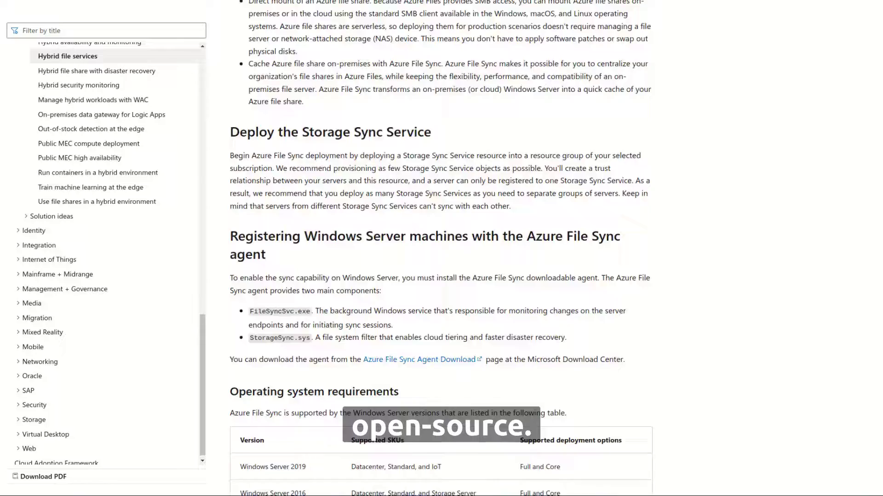
scroll(down, 3)
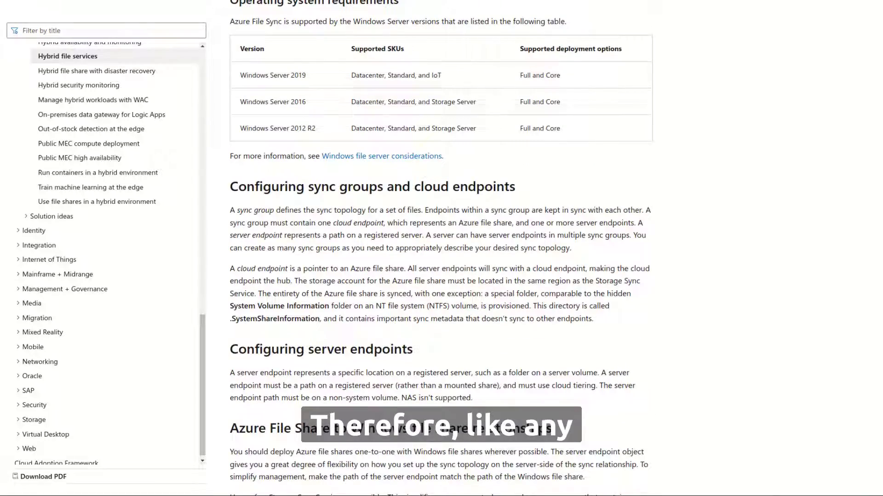
scroll(down, 3)
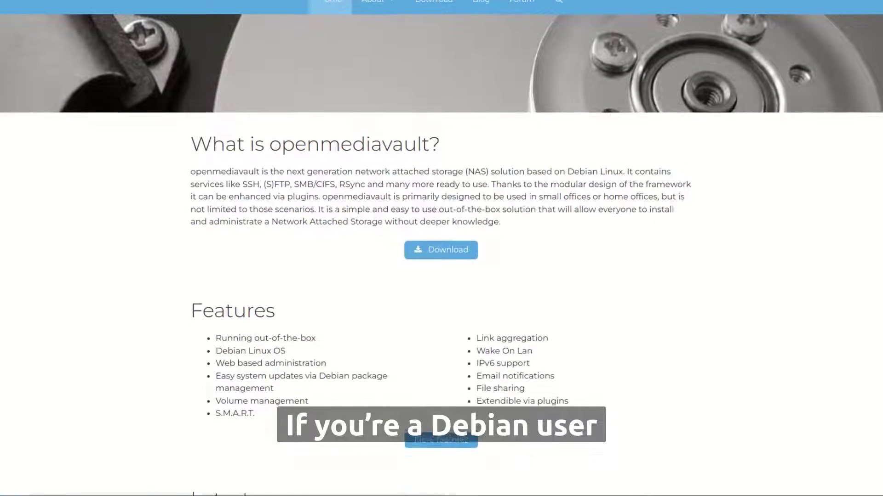
- Open More features on the openmediavault home page and scroll the Features page
scroll(down, 3)
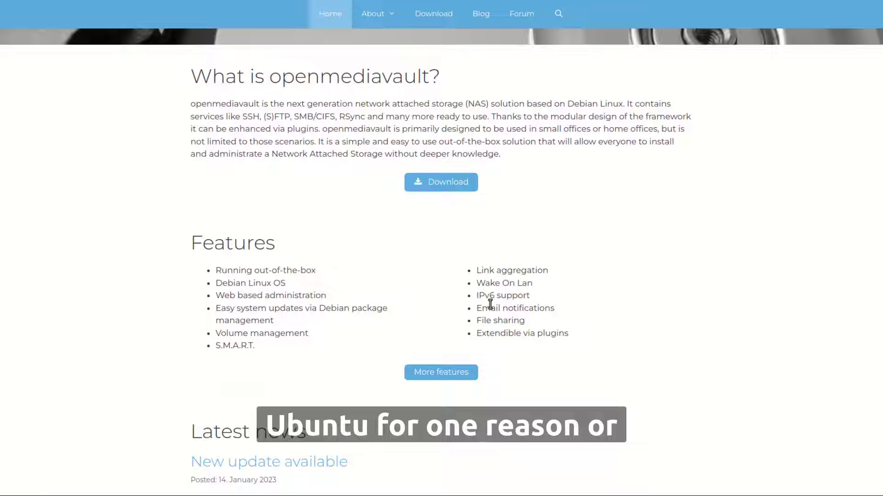
click(441, 372)
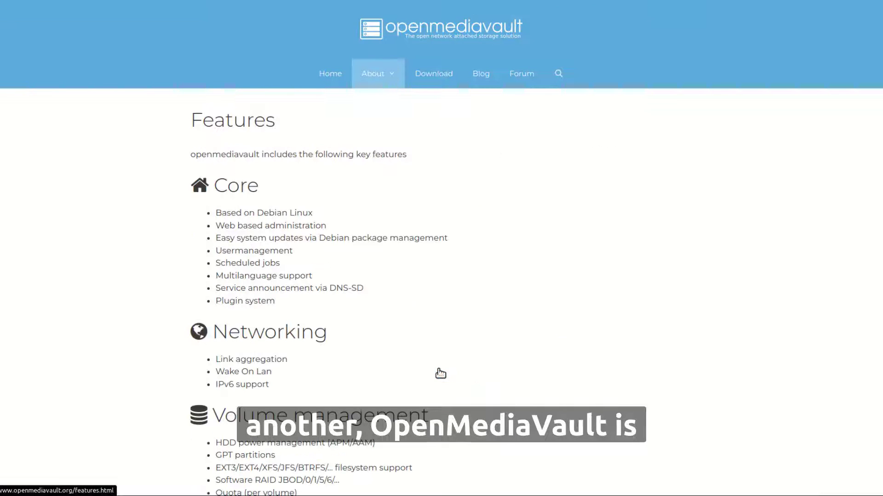
scroll(down, 3)
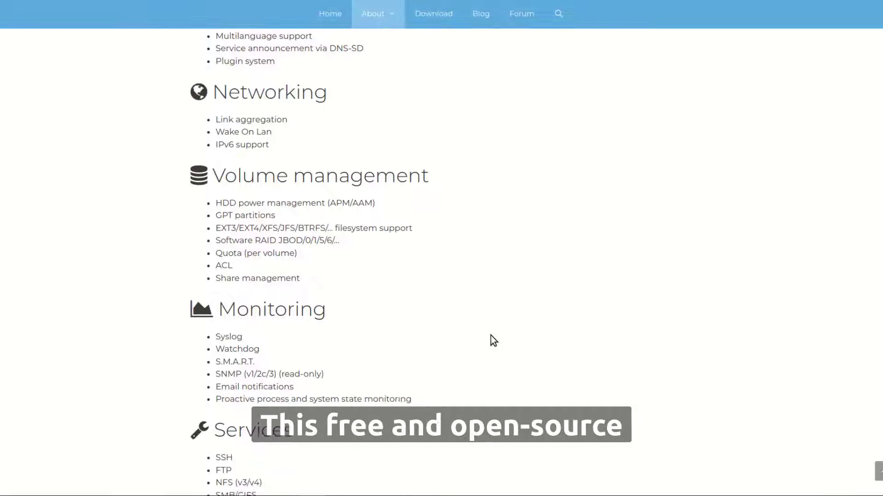
scroll(down, 3)
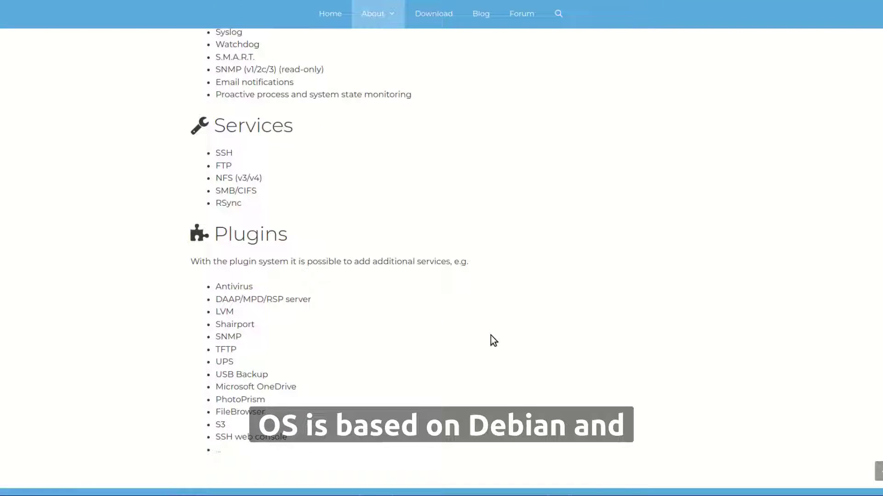
scroll(up, 3)
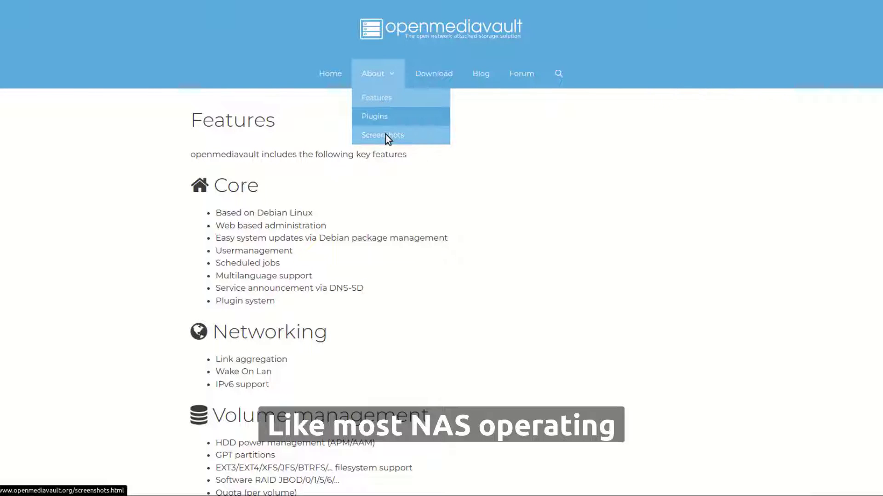
- Open the Screenshots gallery and step through enlarged System Information and System Logs screenshots
click(382, 135)
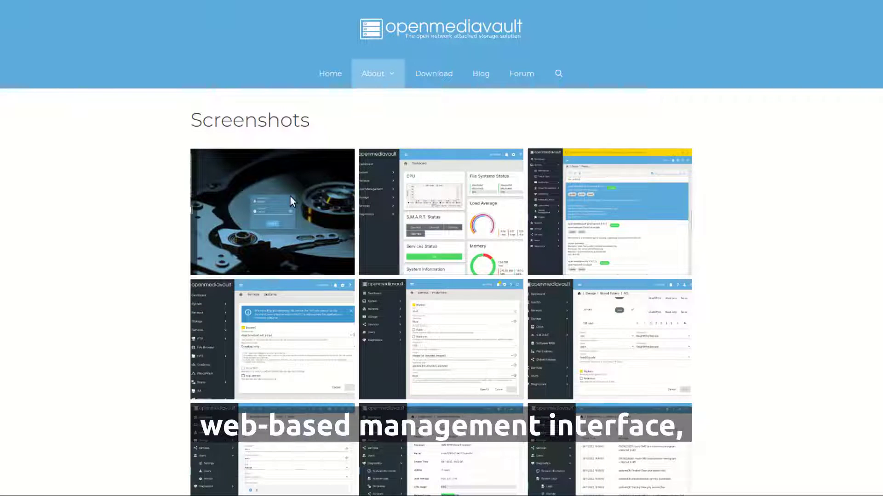
click(440, 211)
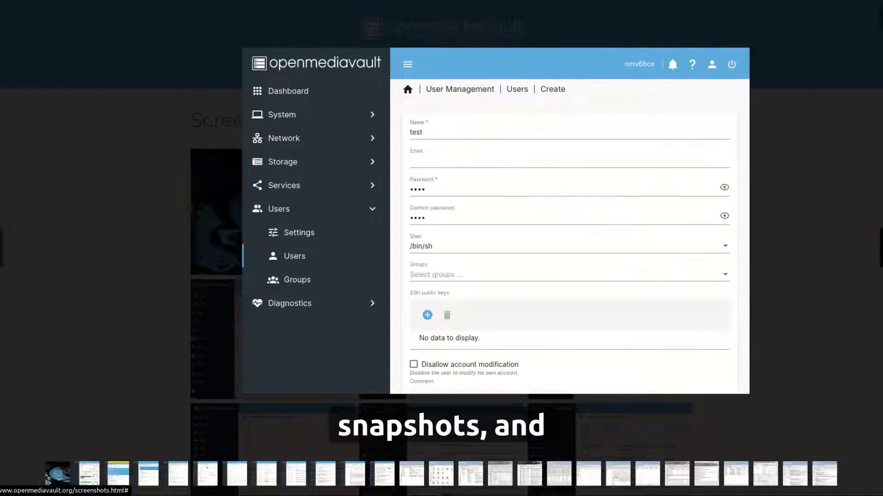
click(288, 303)
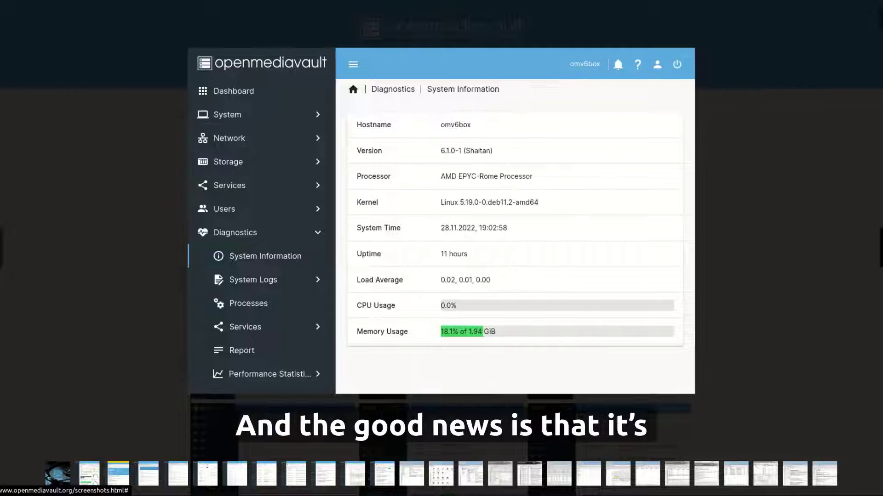
click(253, 279)
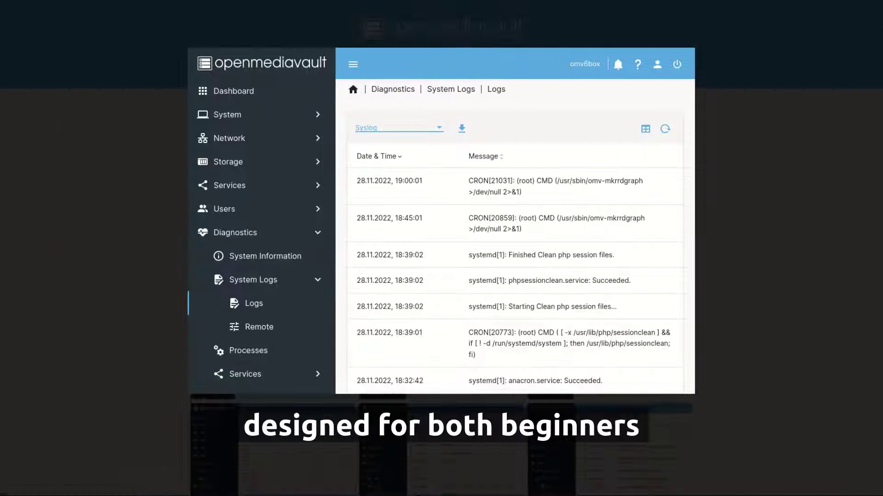